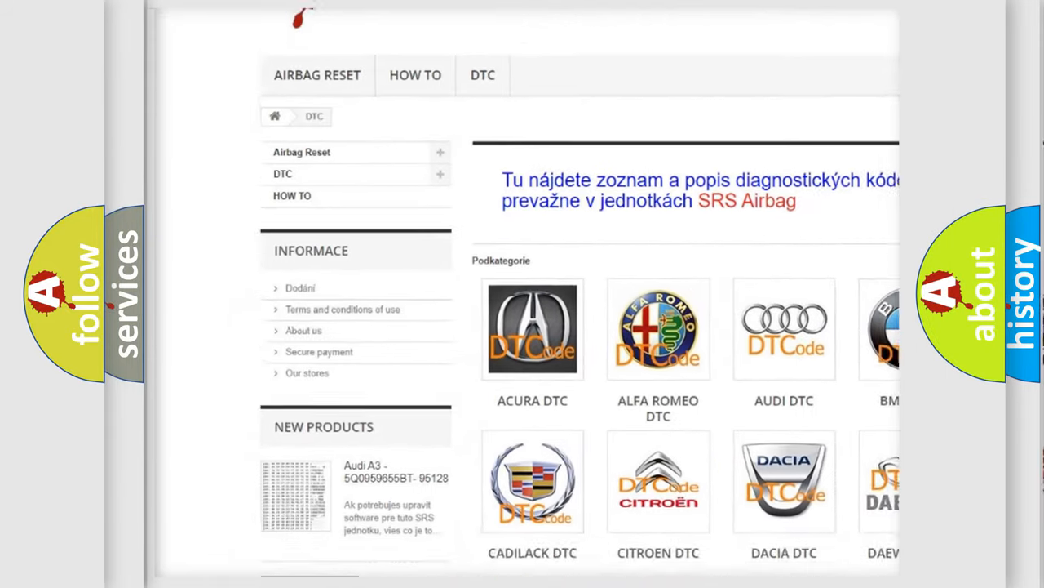
pyautogui.scroll(-3)
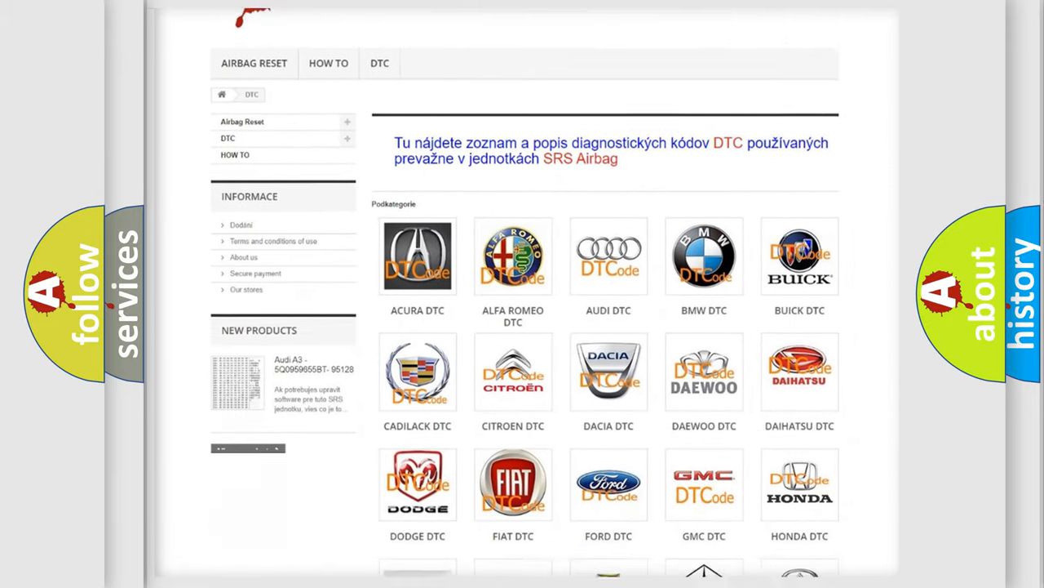
pyautogui.scroll(-3)
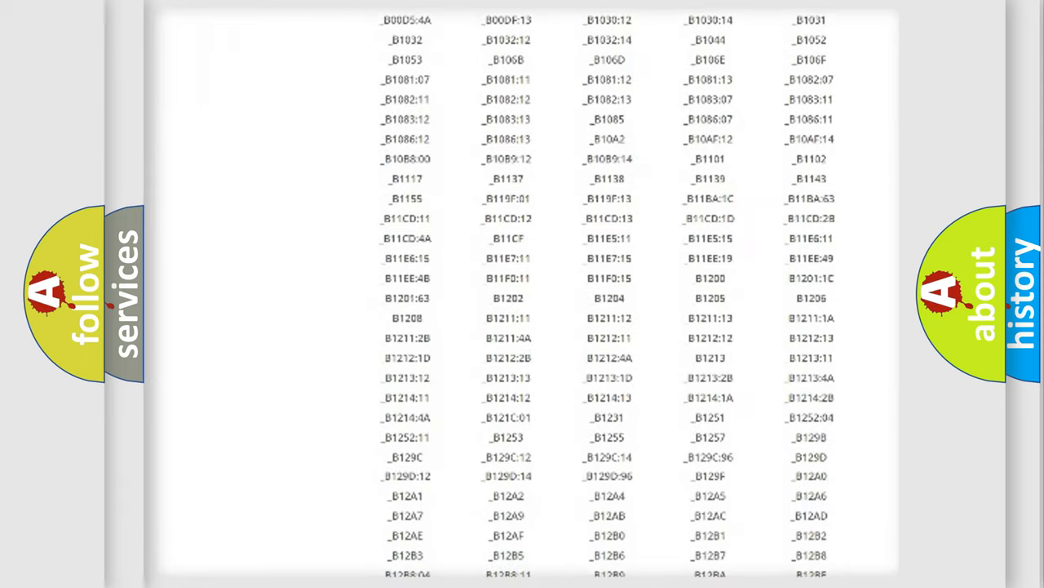
pyautogui.scroll(-3)
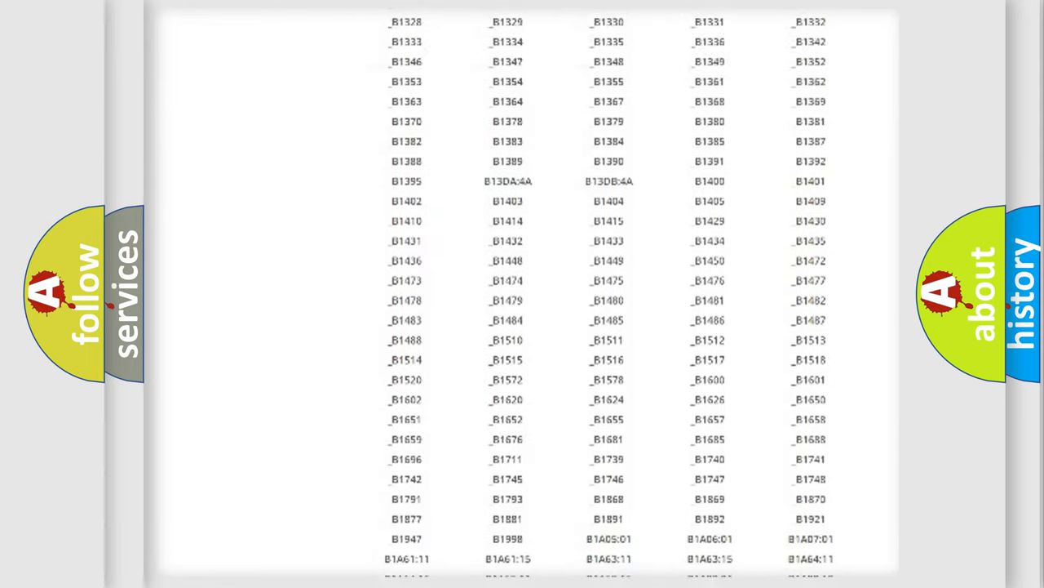
pyautogui.scroll(3)
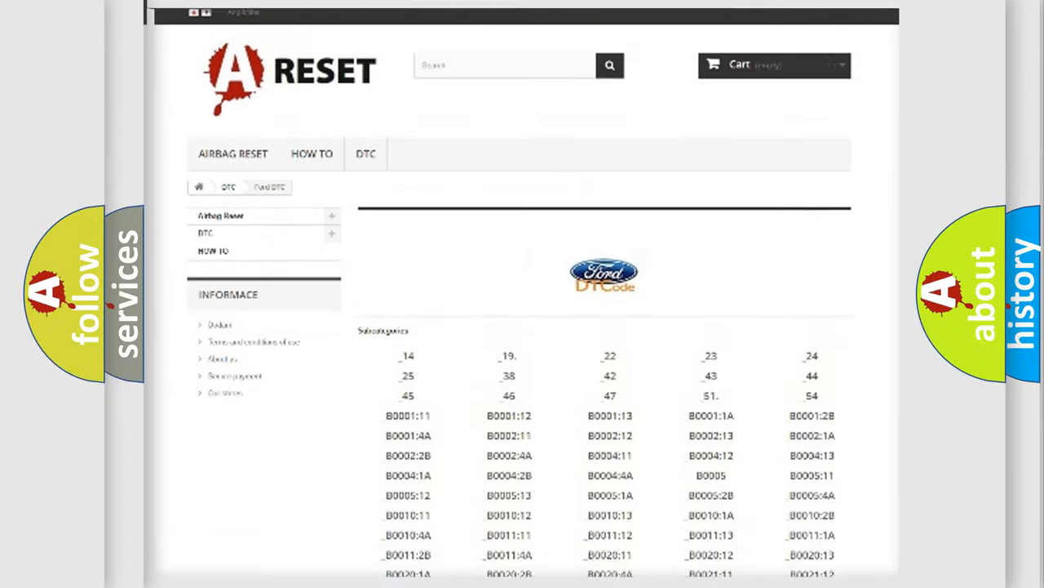